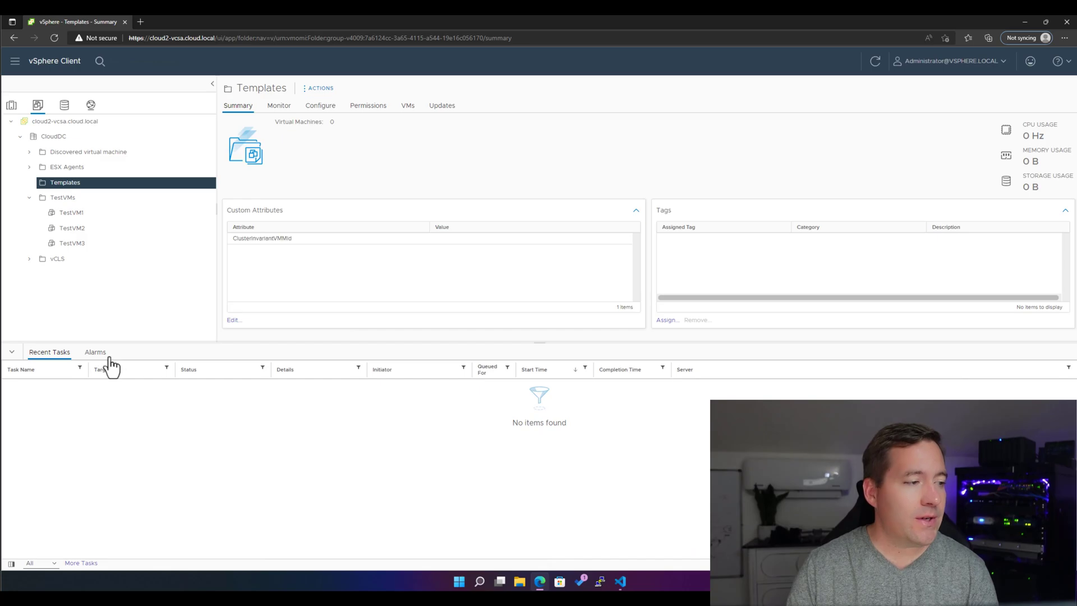
mouse_move(61, 206)
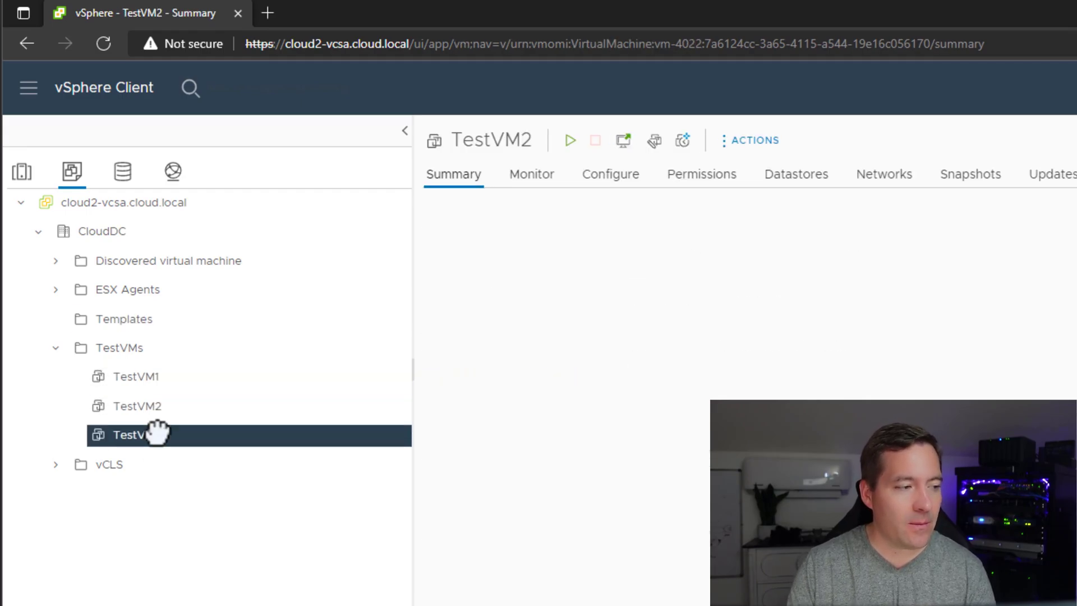
- Open TestVM3's summary in the TestVMs folder of the vSphere inventory
left_click(134, 434)
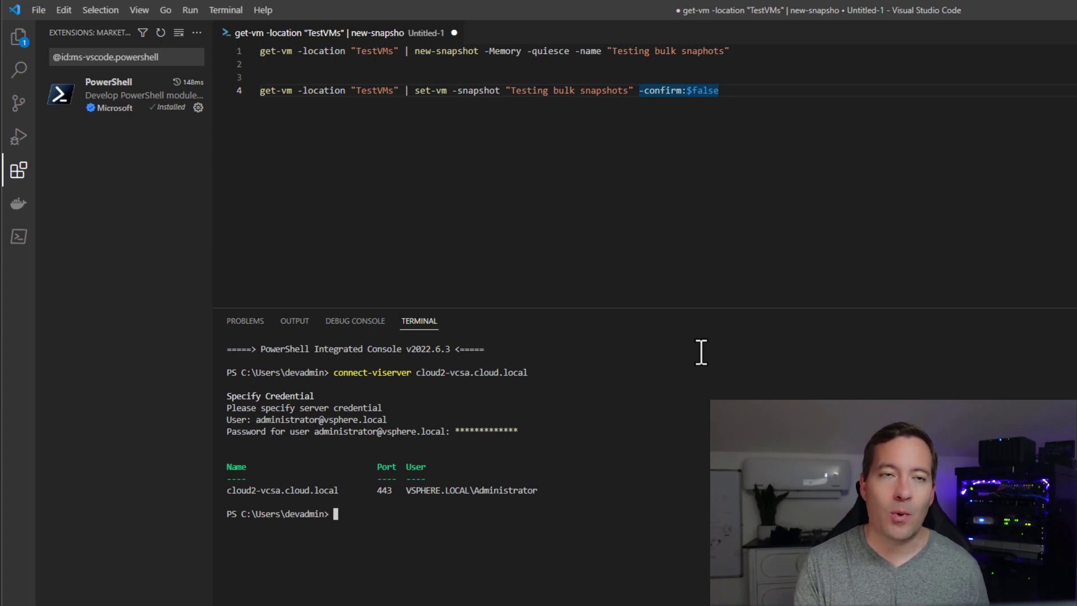
- Run get-vm -location "TestVMs" in the terminal to list TestVM1–3 as powered off
left_click(265, 51)
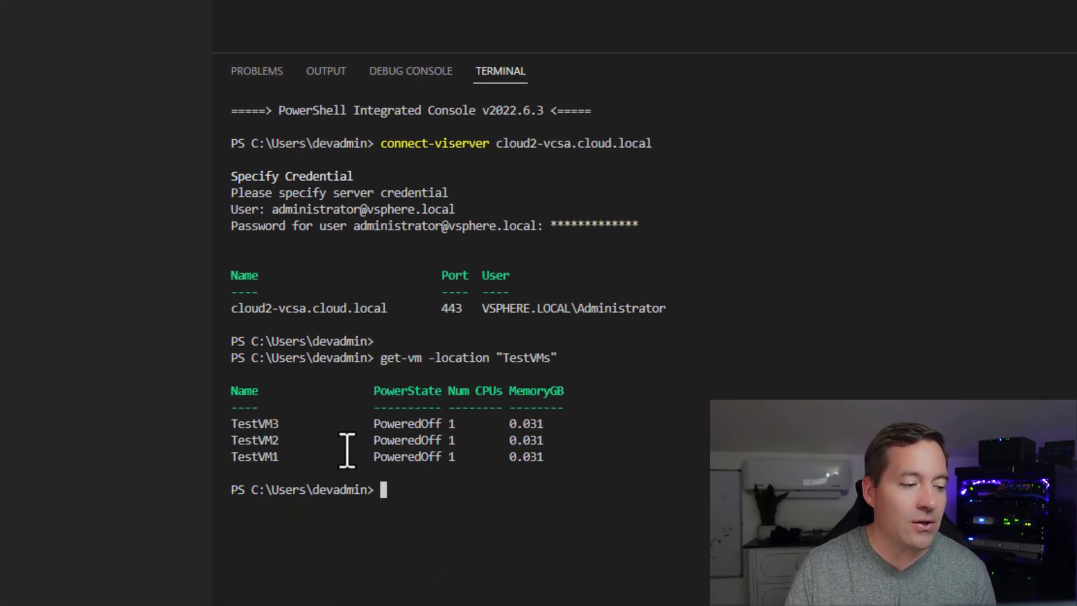
mouse_move(281, 471)
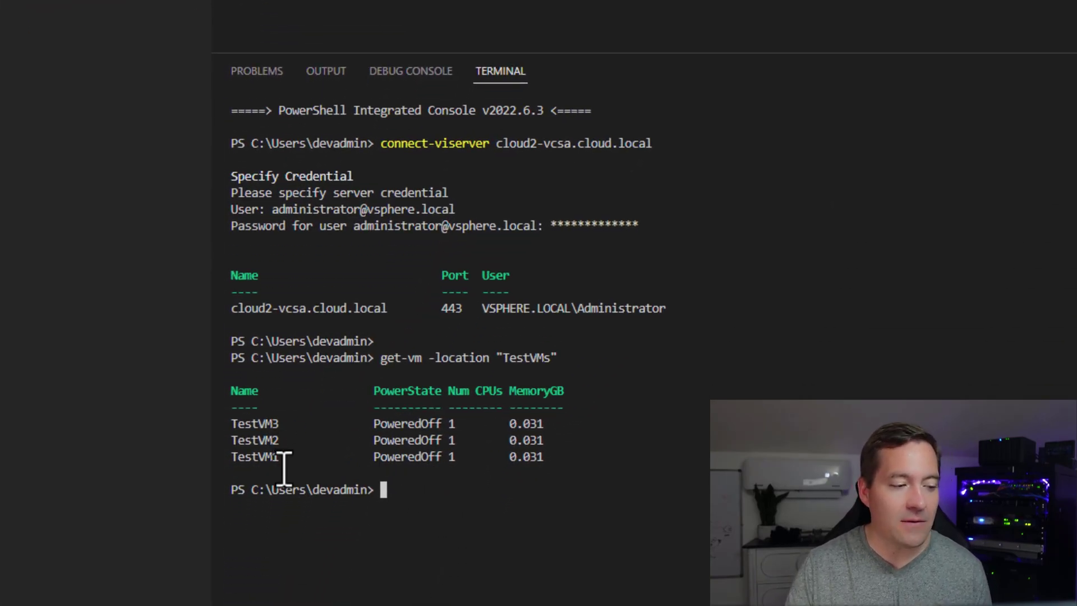
scroll("down", 3)
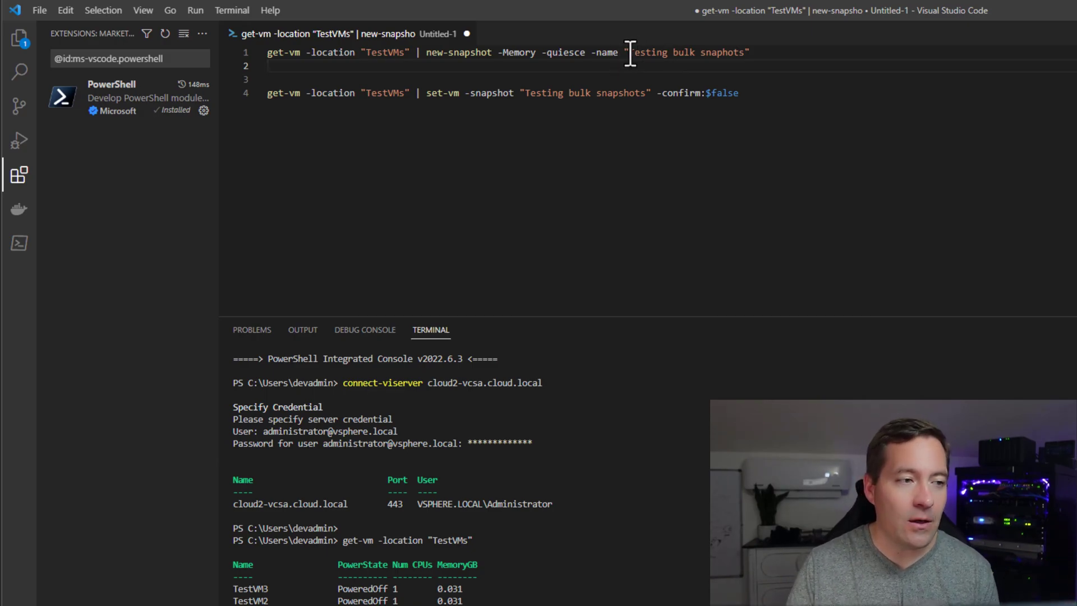
- Select the line 1 new-snapshot one-liner and run it against the TestVMs VMs
double_click(686, 53)
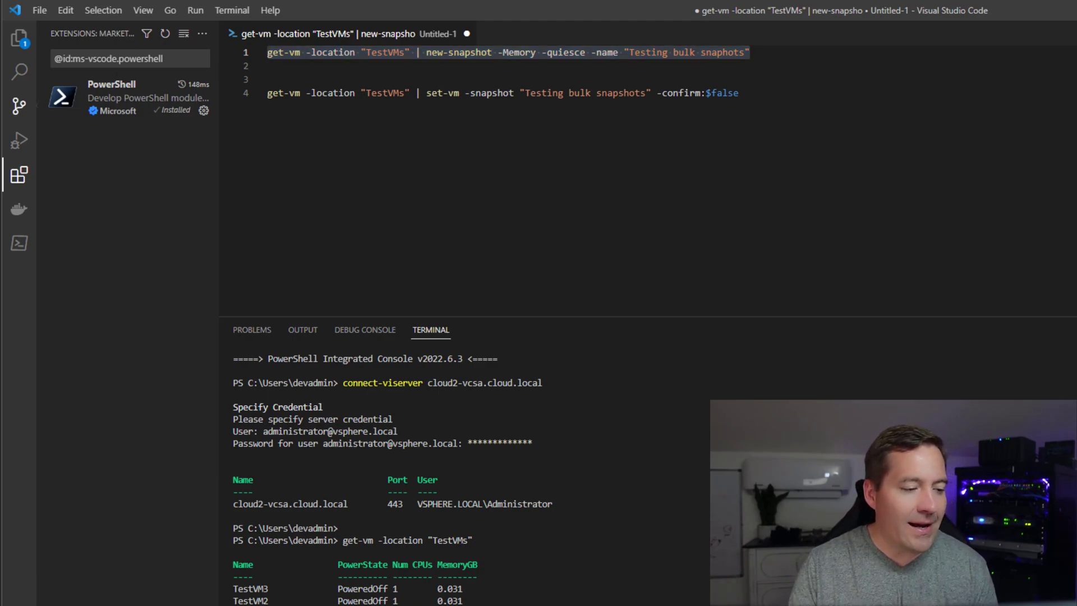
mouse_move(19, 106)
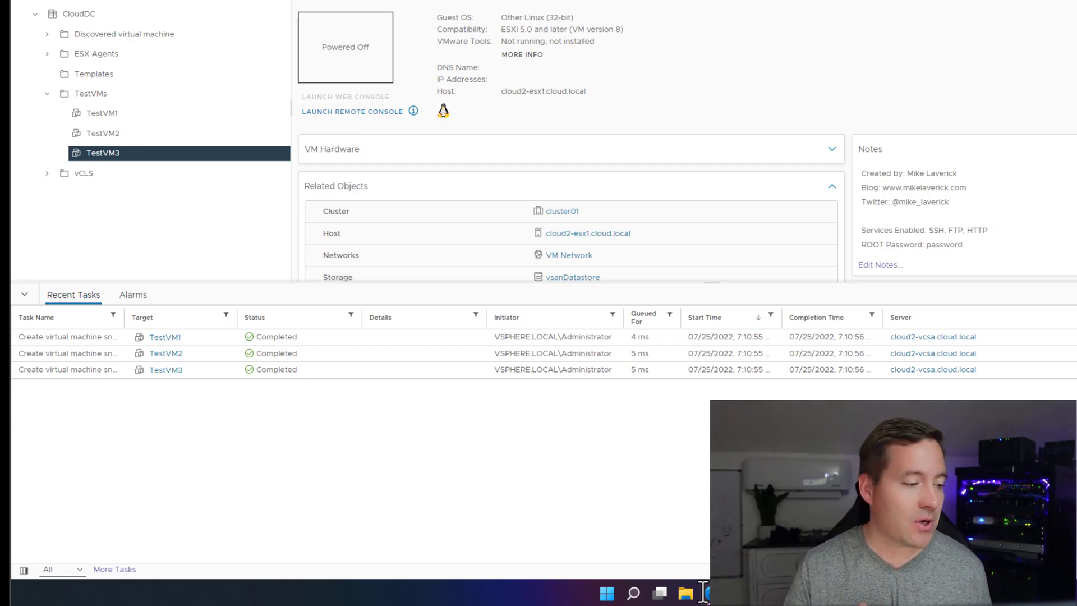
mouse_move(98, 347)
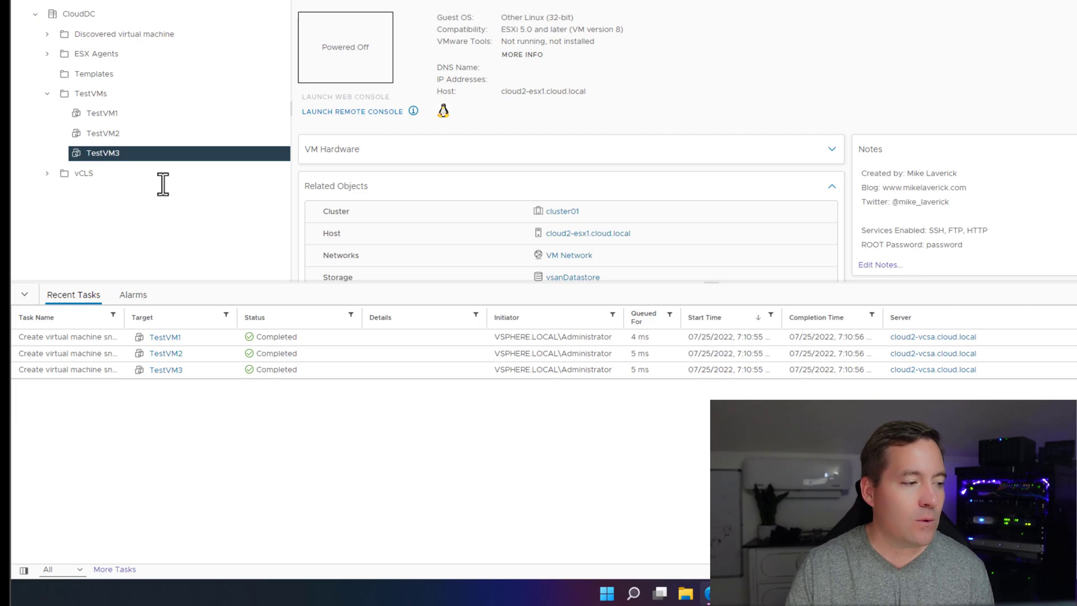
- Open TestVM1's snapshots and view the 'Testing bulk snaphots' snapshot details
right_click(101, 112)
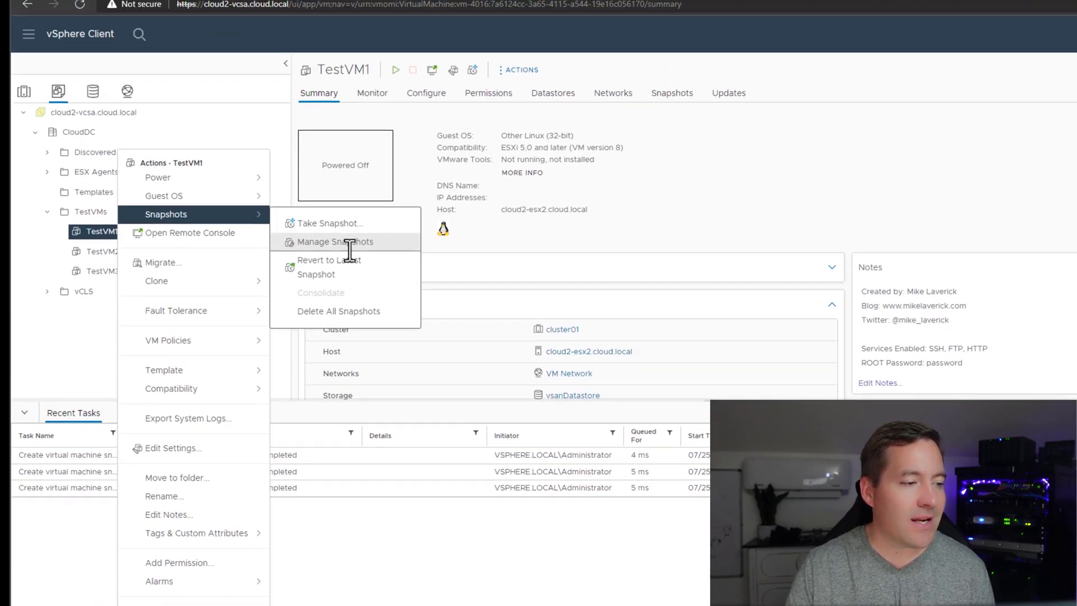
left_click(336, 242)
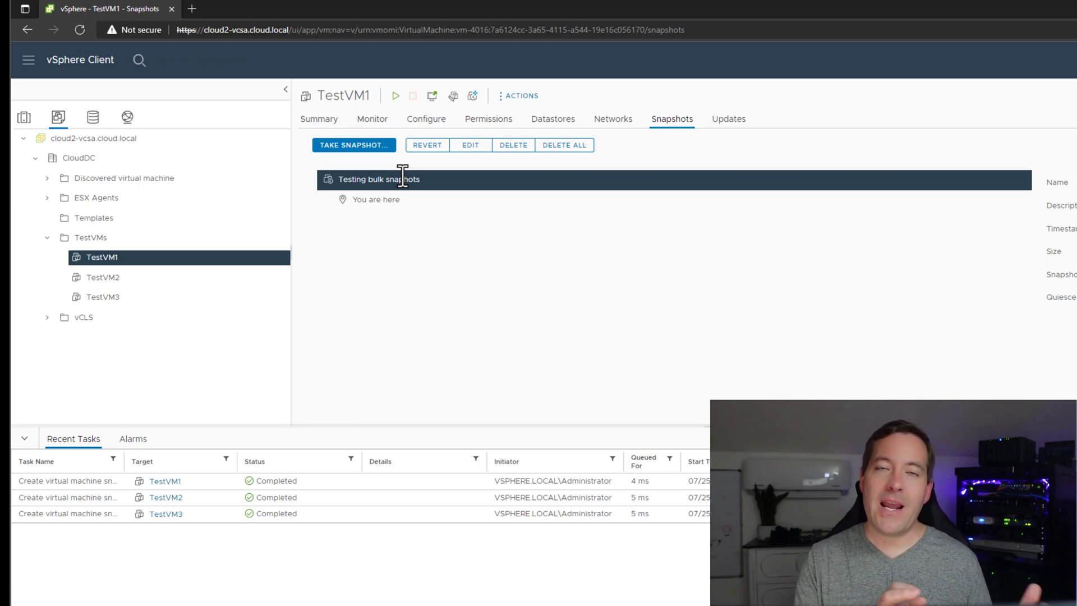
left_click(102, 297)
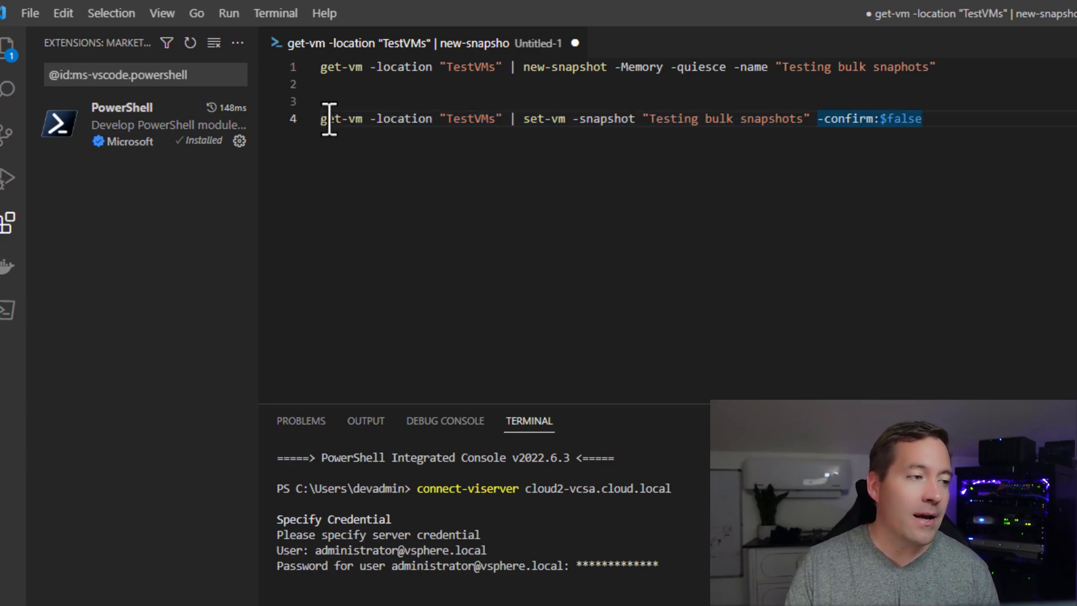
mouse_move(492, 119)
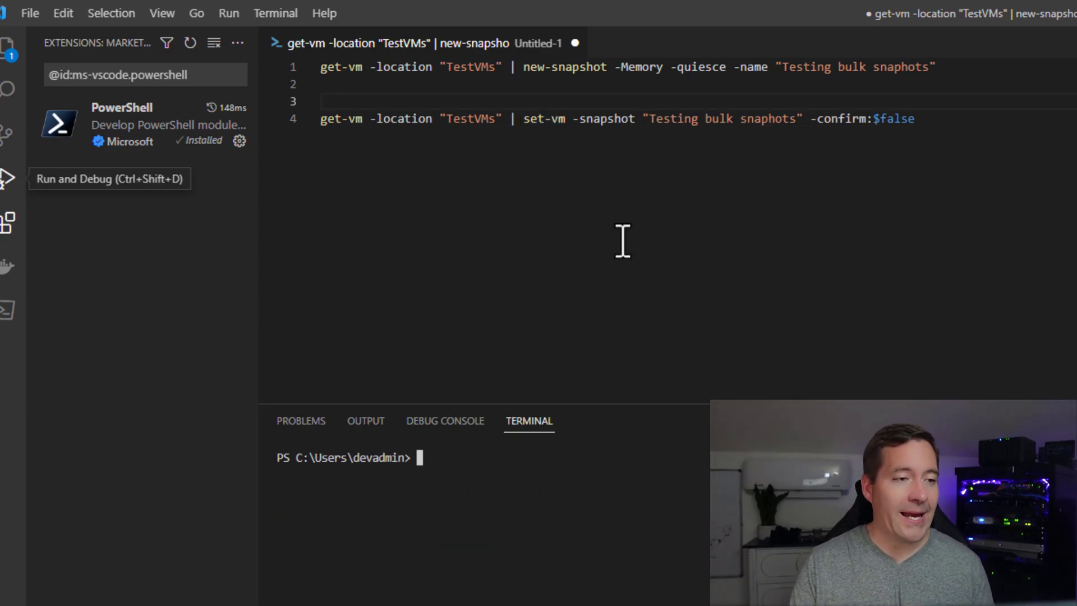
- Place the cursor at the end of the rollback one-liner on line 4
left_click(923, 119)
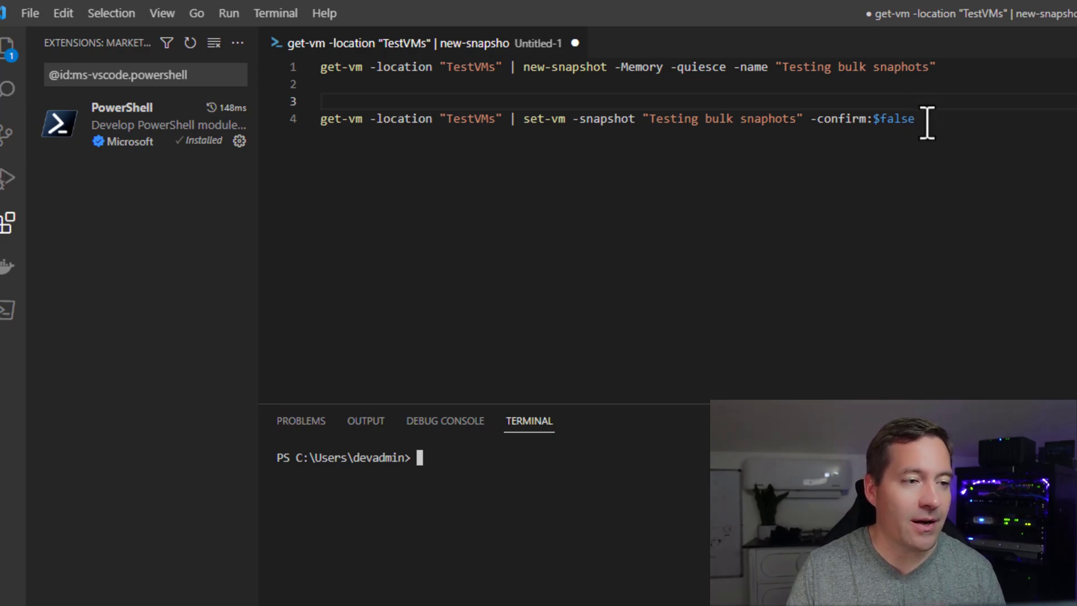